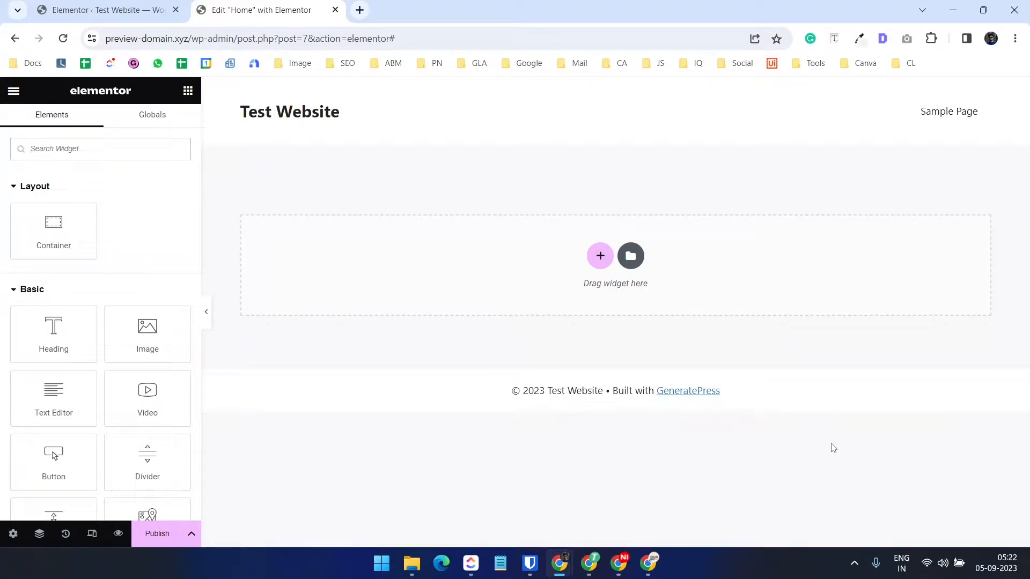
Step: View the new-block structure choices on the empty page, then go to Elementor's Features settings
click(100, 148)
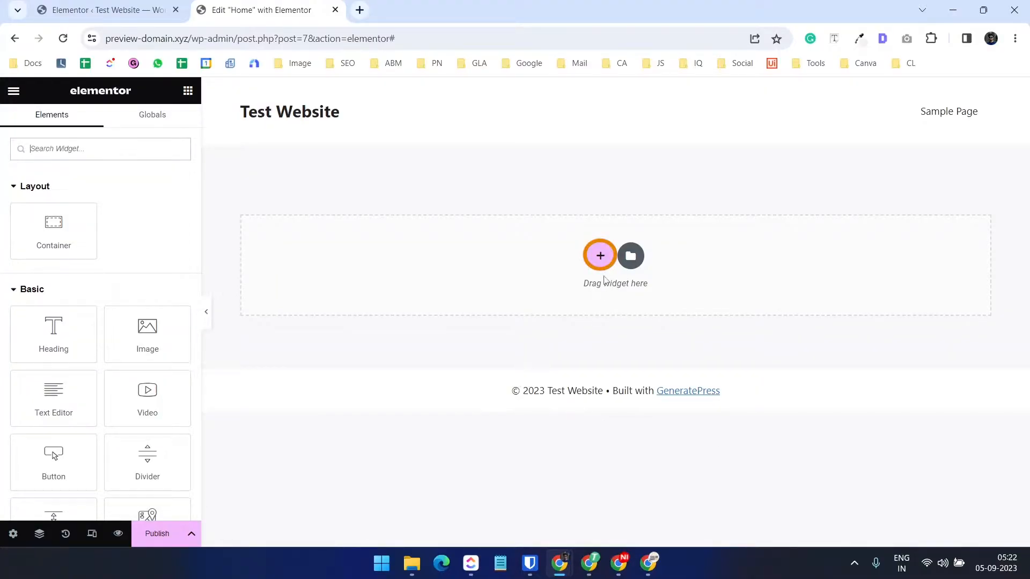
click(600, 256)
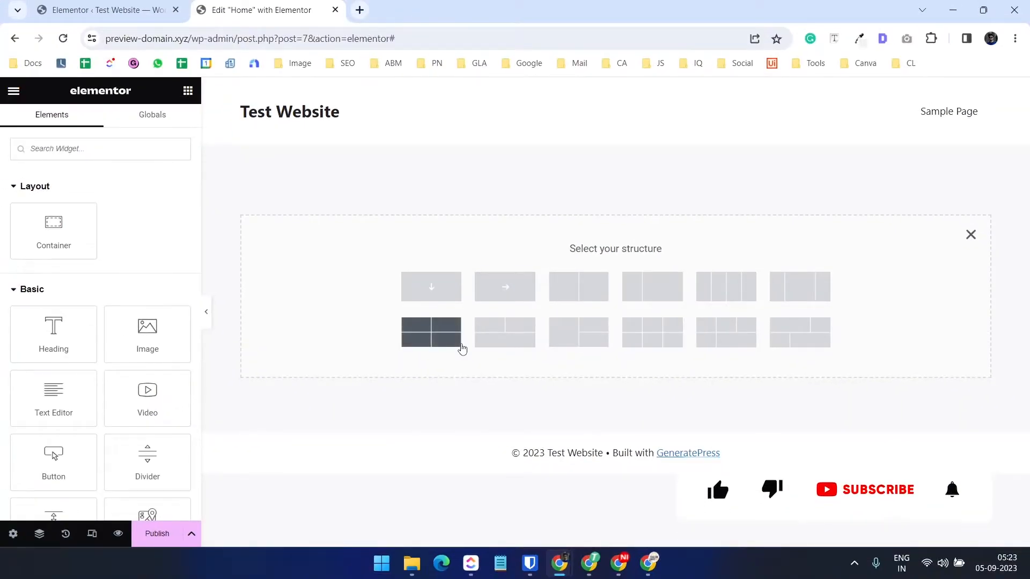
click(718, 479)
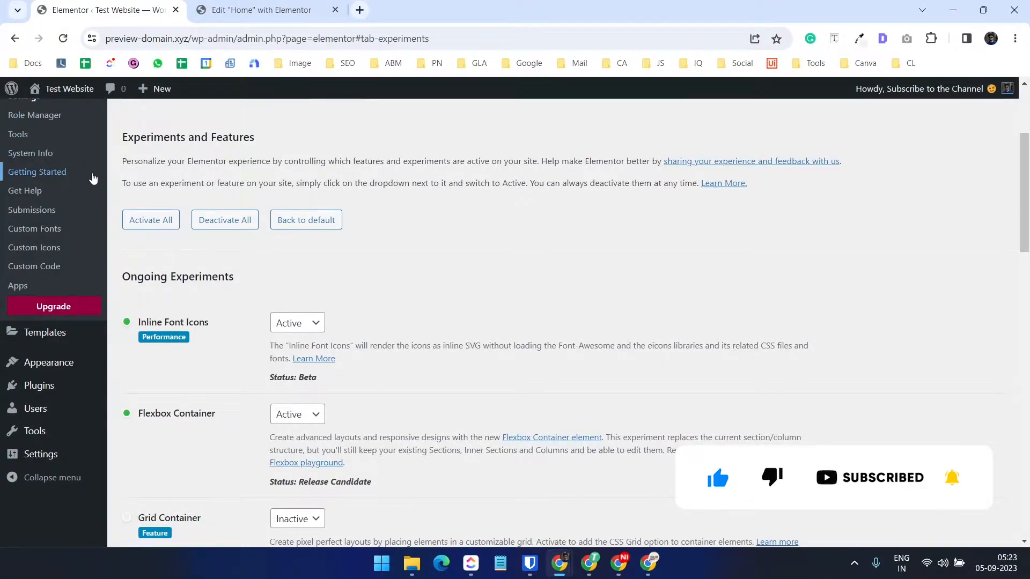
click(47, 118)
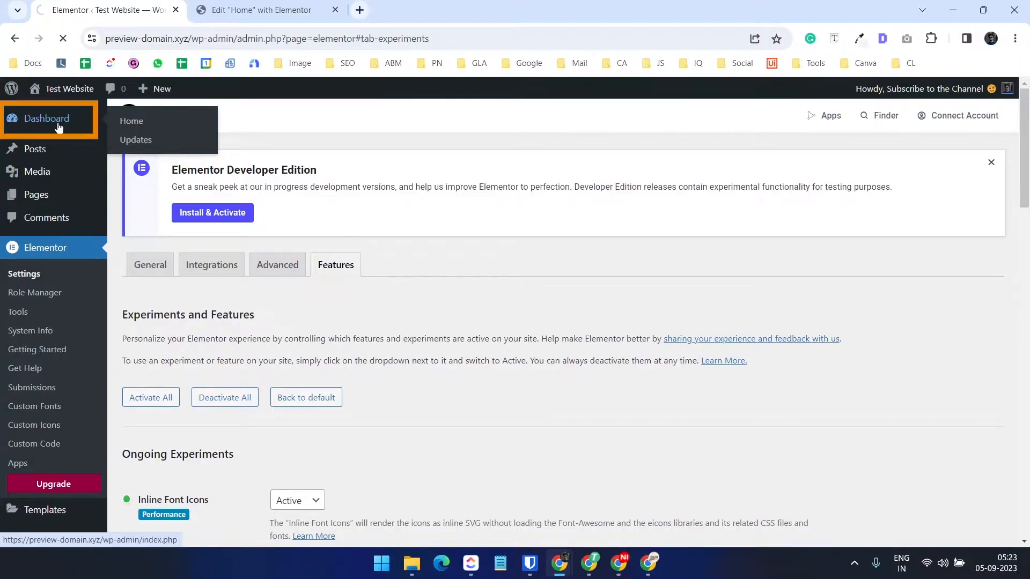
click(132, 120)
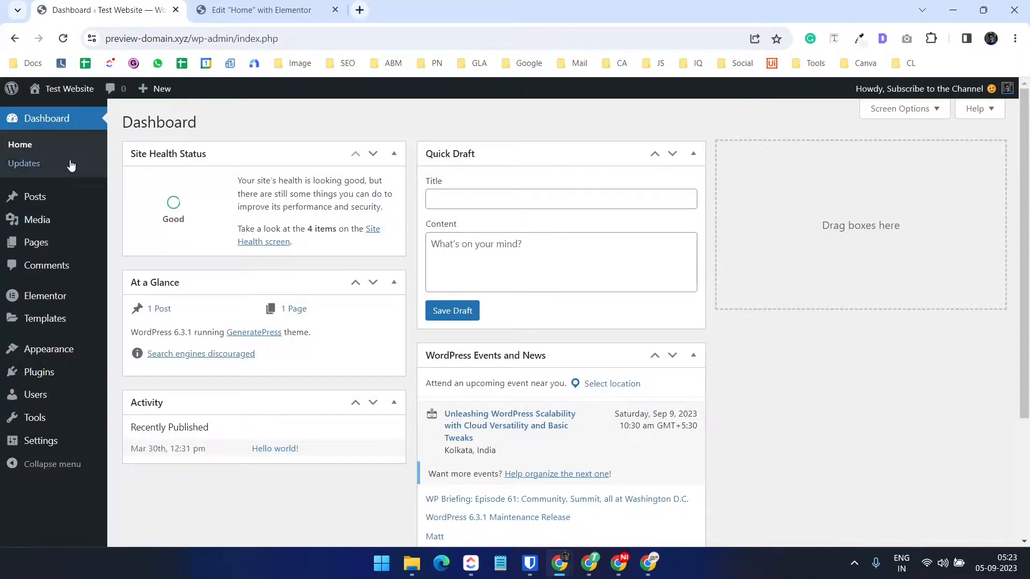
click(45, 296)
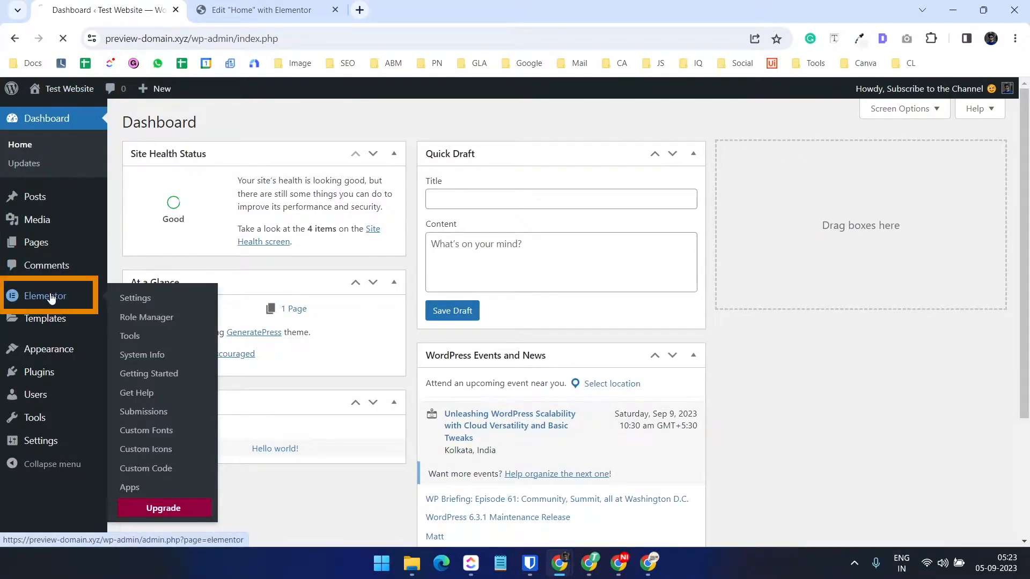
click(135, 298)
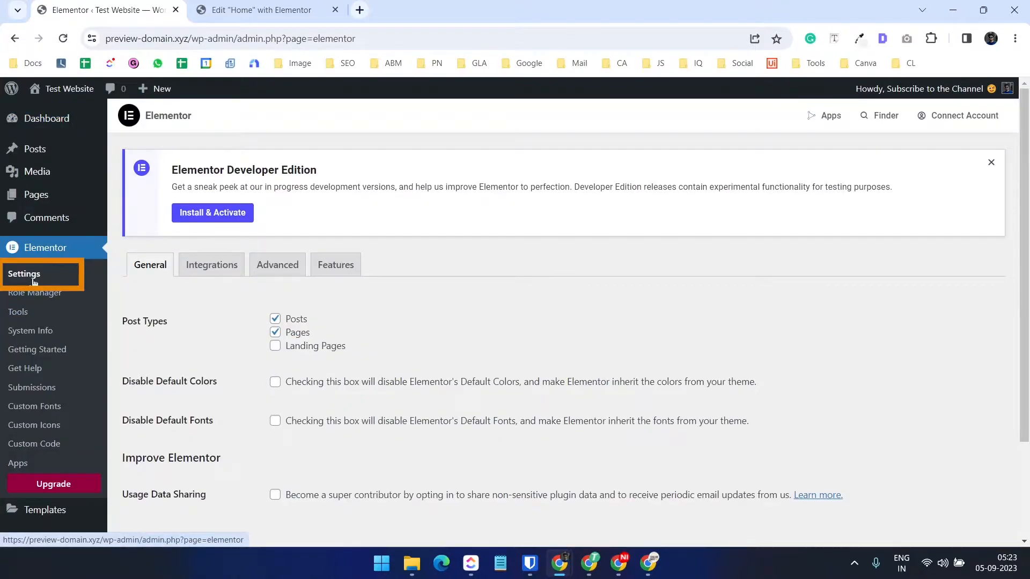
click(335, 264)
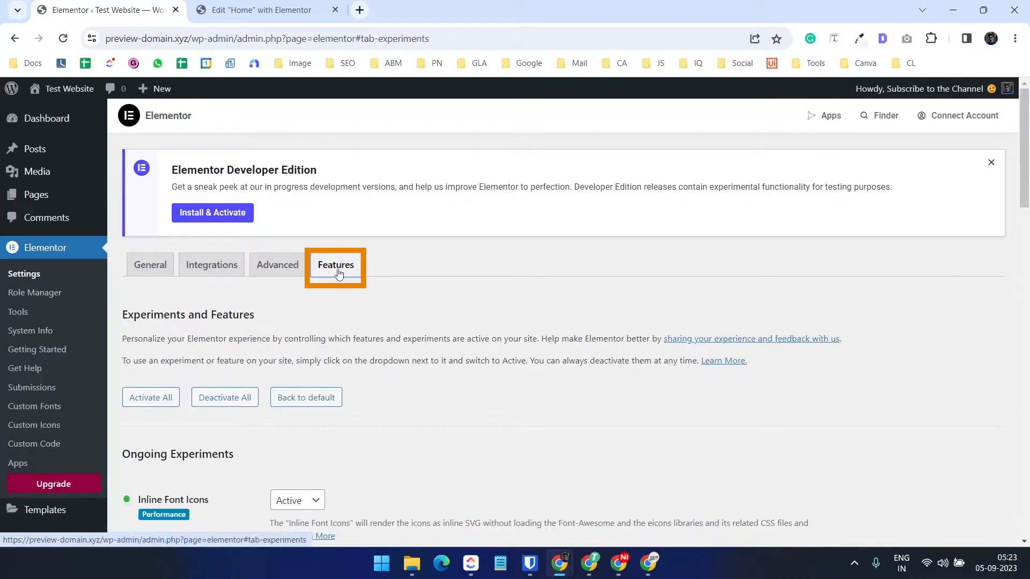
scroll(down, 3)
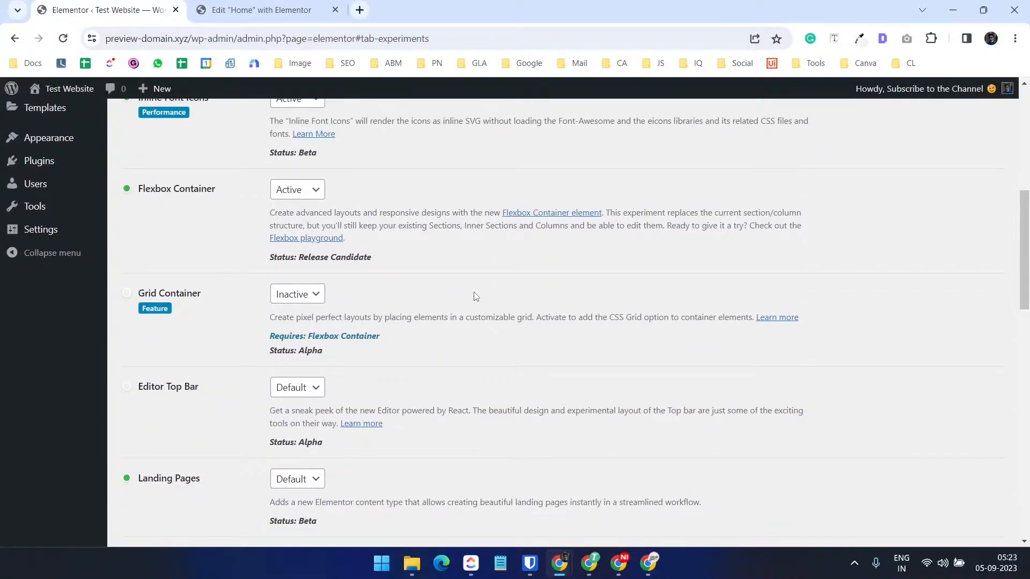
scroll(up, 3)
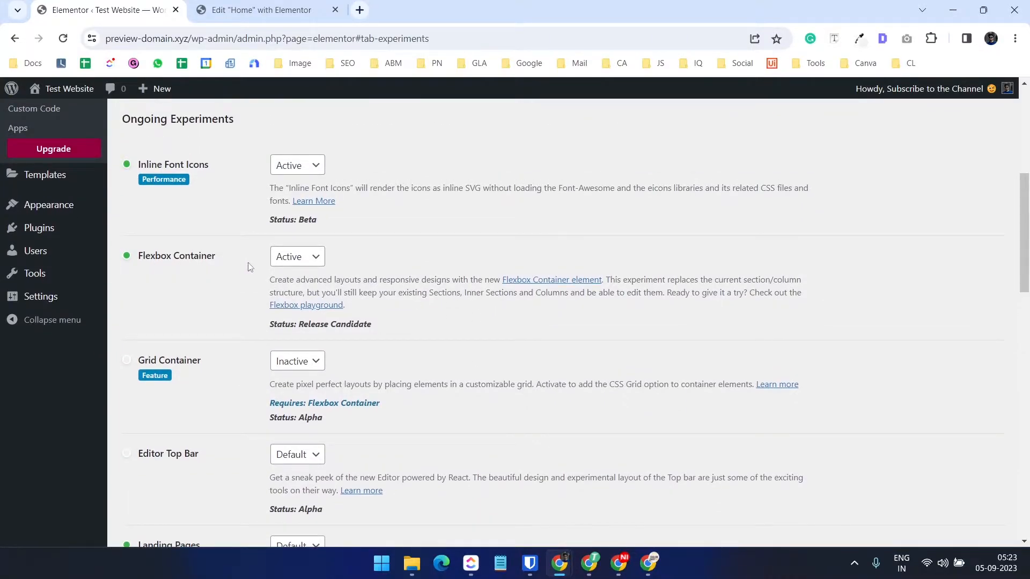
Step: Set the Flexbox Container experiment to Inactive and save the changes
click(296, 256)
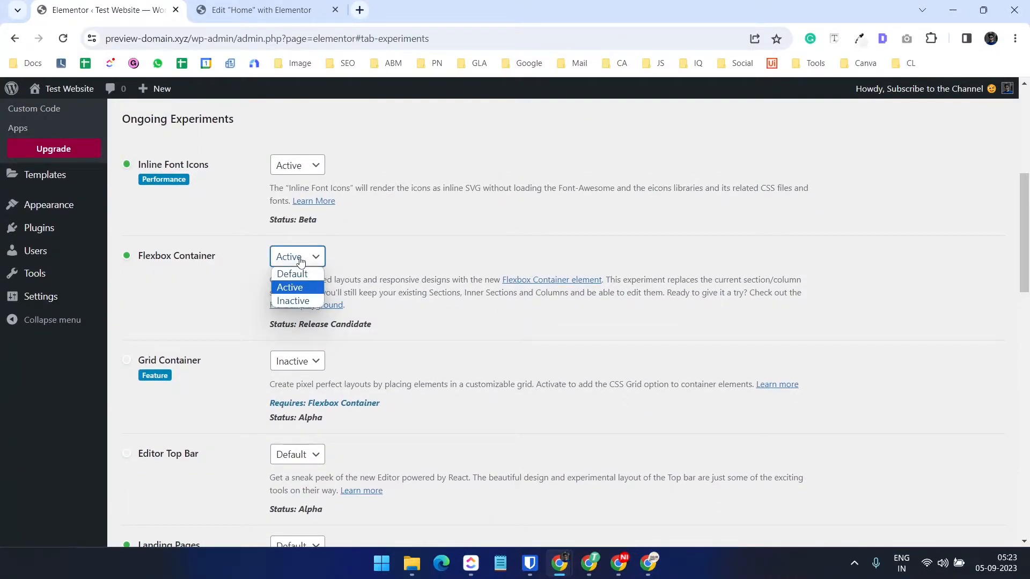
click(293, 300)
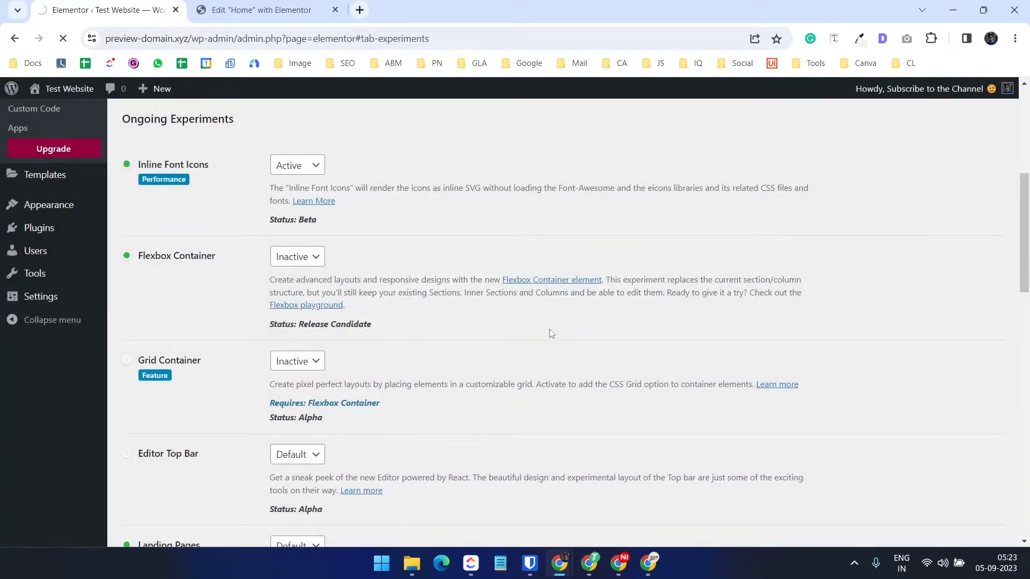
scroll(down, 3)
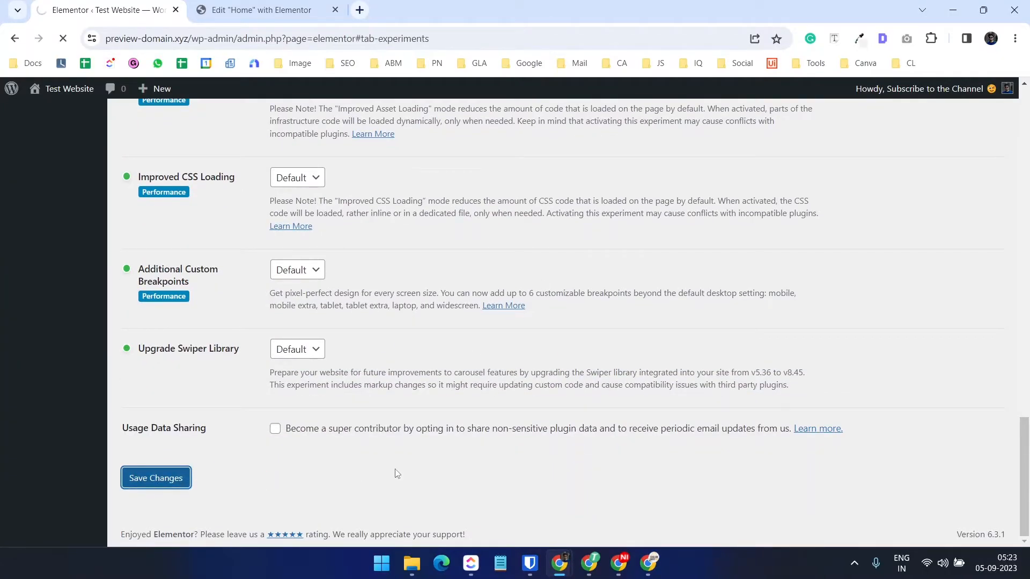
click(263, 9)
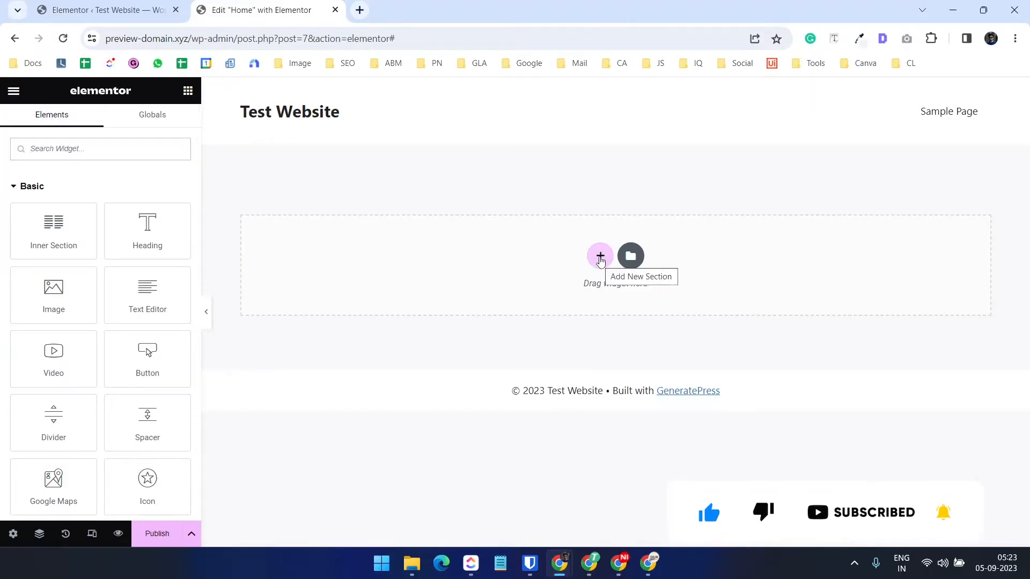
Step: Add a new section with the two-column structure now that Flexbox is off
click(600, 255)
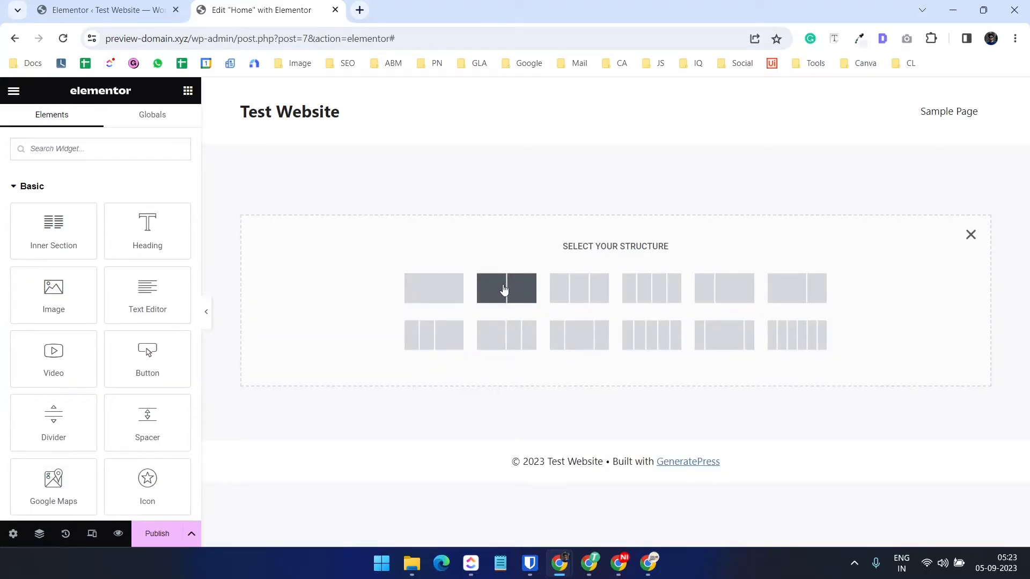
click(506, 288)
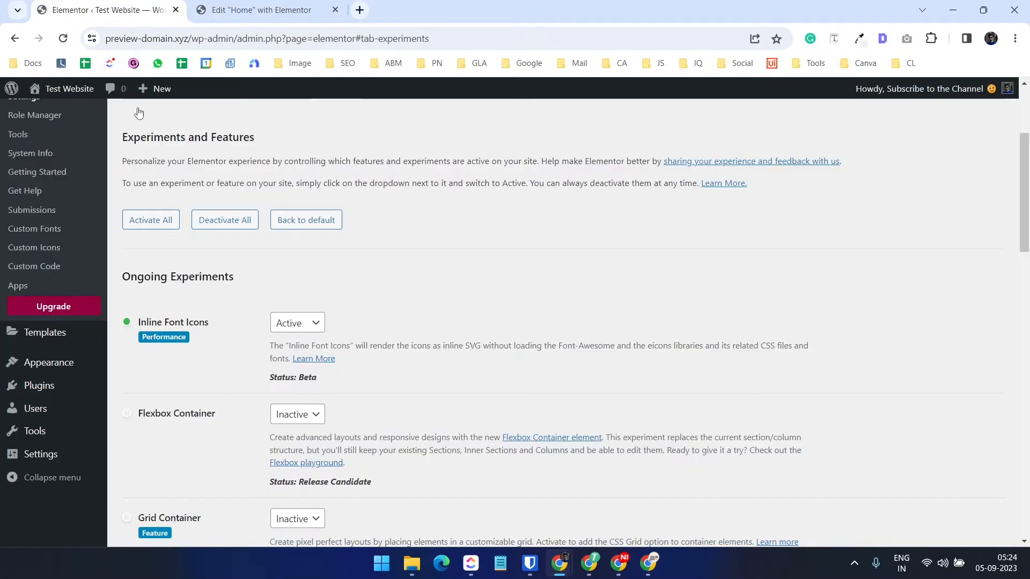
scroll(down, 3)
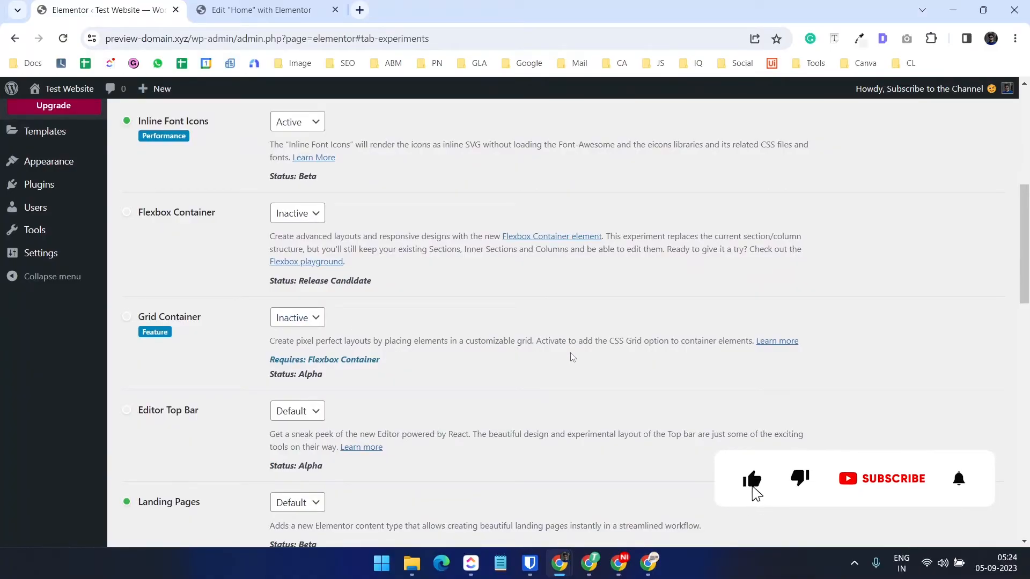
click(882, 479)
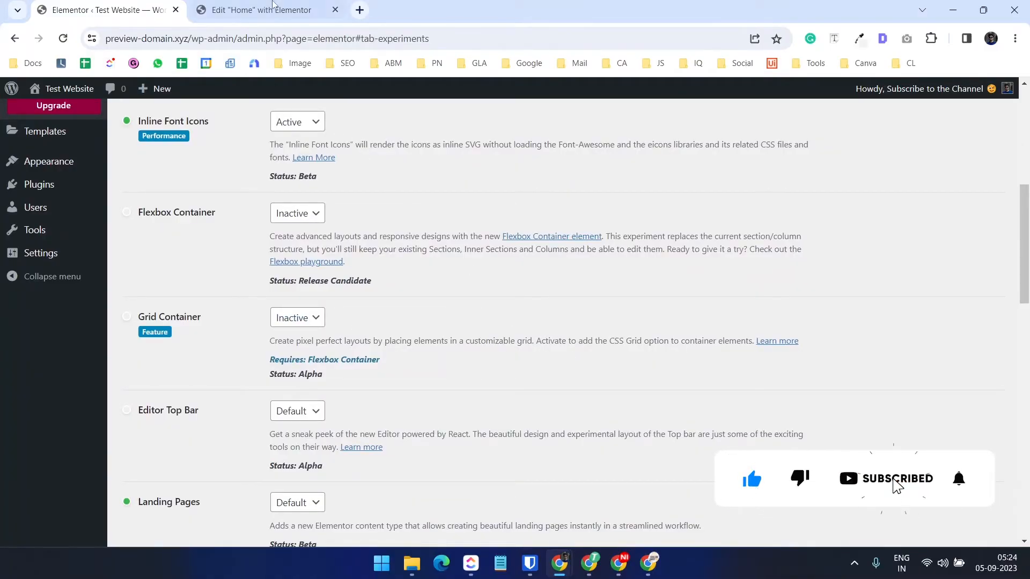
click(258, 10)
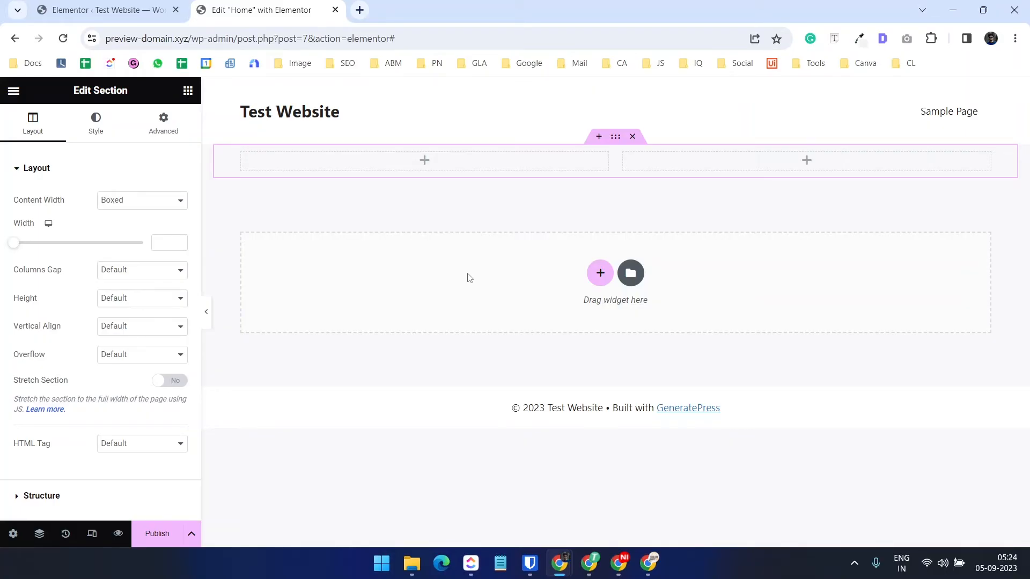
mouse_move(504, 215)
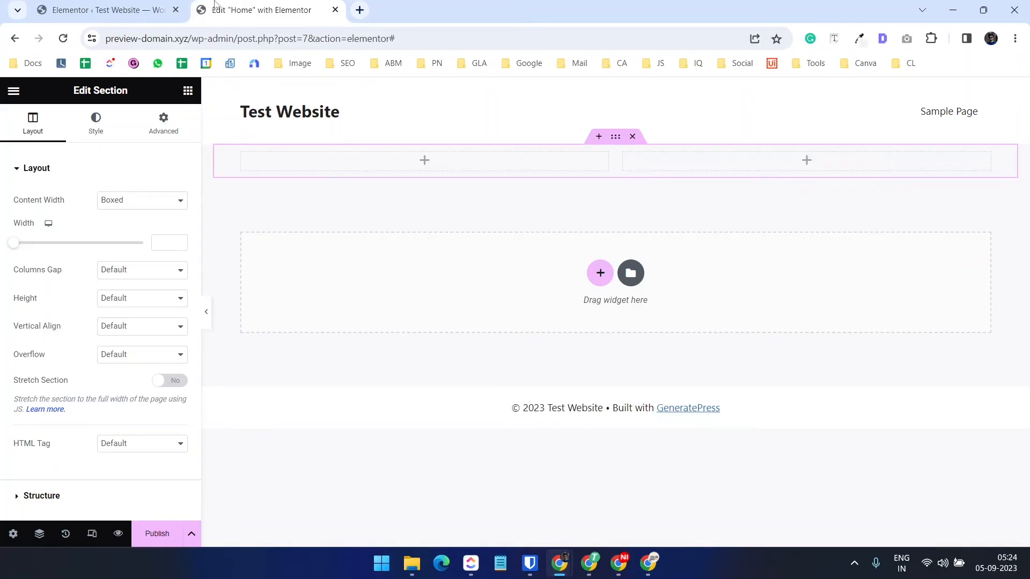
click(96, 10)
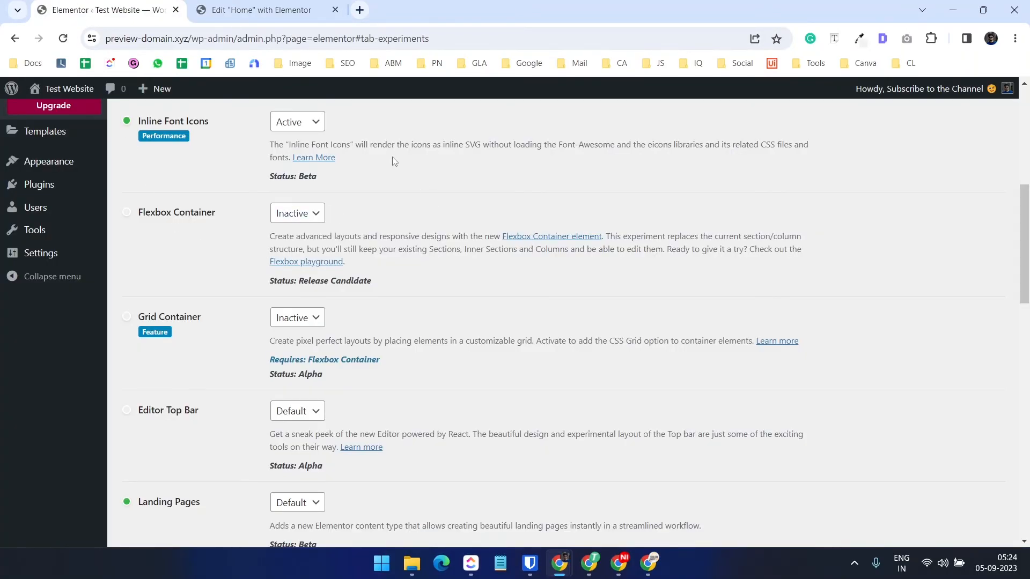